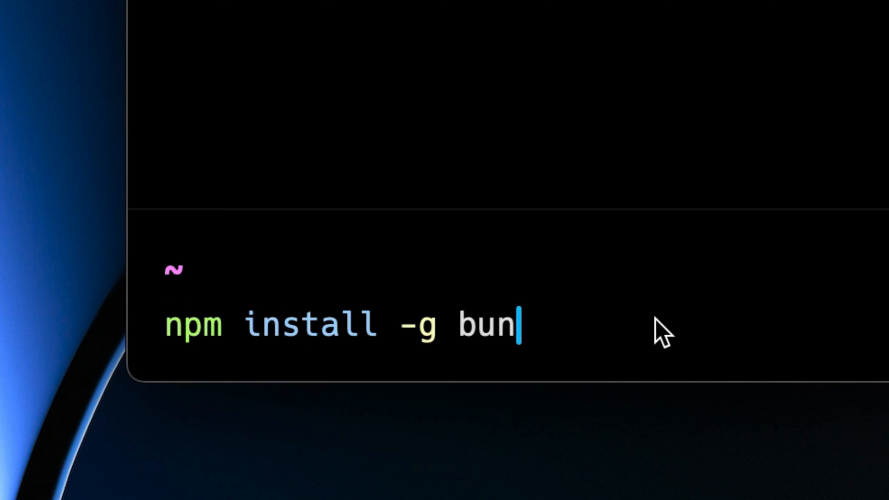
# Step: Scaffold the movie-api project with 'bun create elysia movie-api' and view src/index.ts with the Hello Elysia server
pyautogui.write('bun create elysia movie-api')
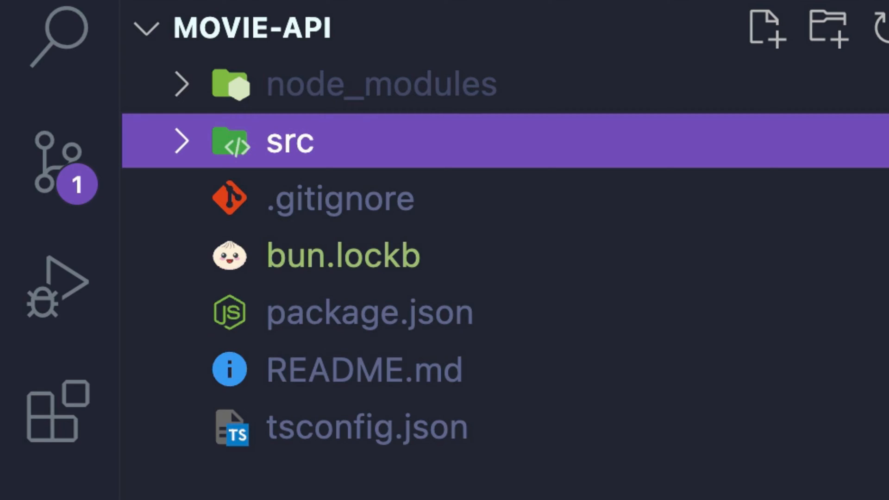
pyautogui.click(181, 141)
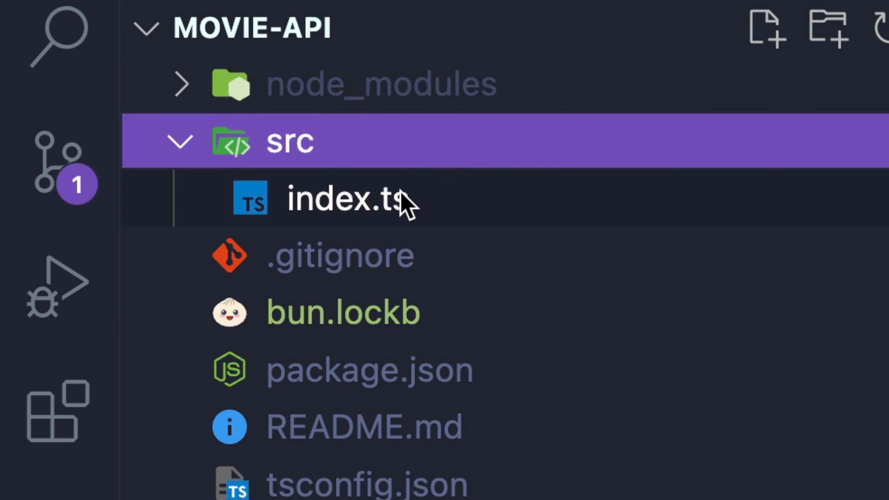
pyautogui.doubleClick(345, 200)
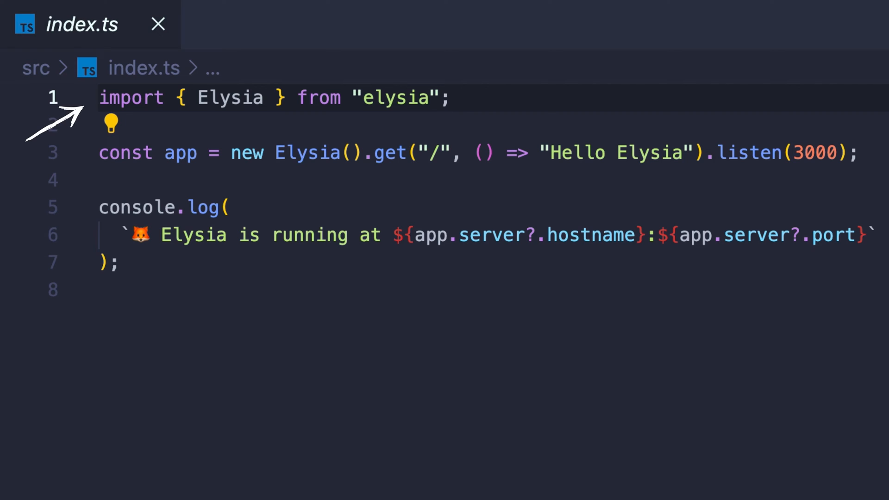